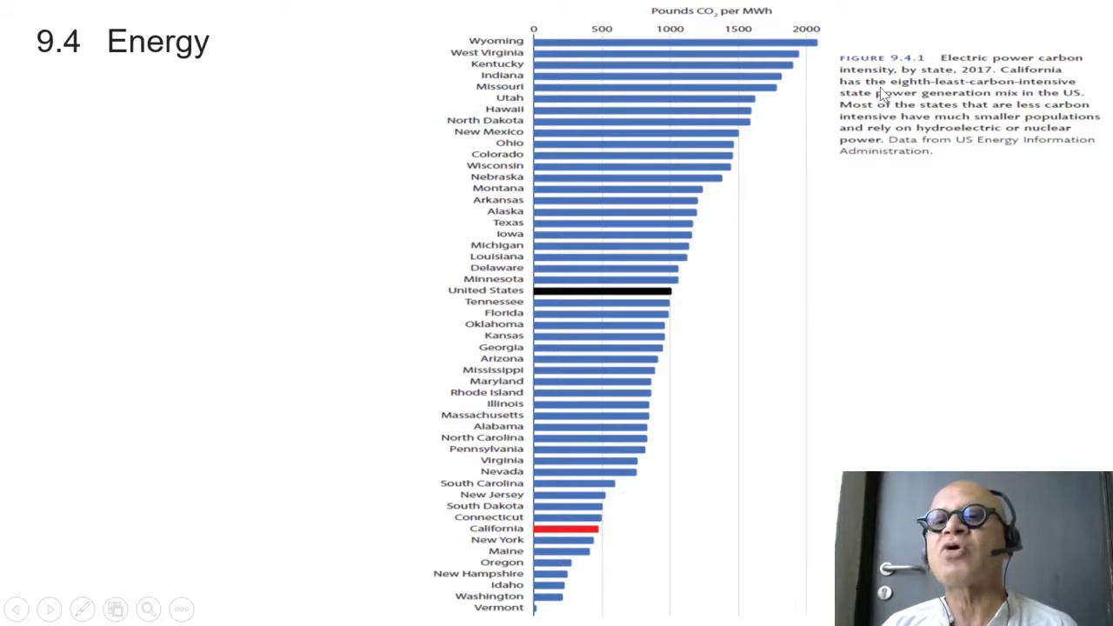
pyautogui.moveTo(804, 153)
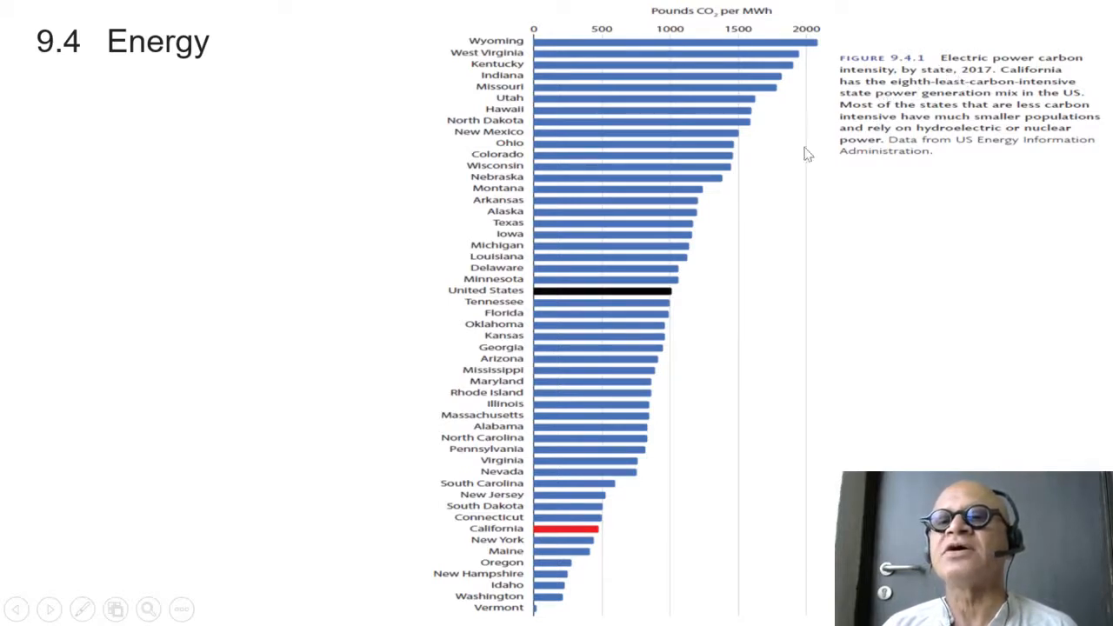
pyautogui.moveTo(925, 108)
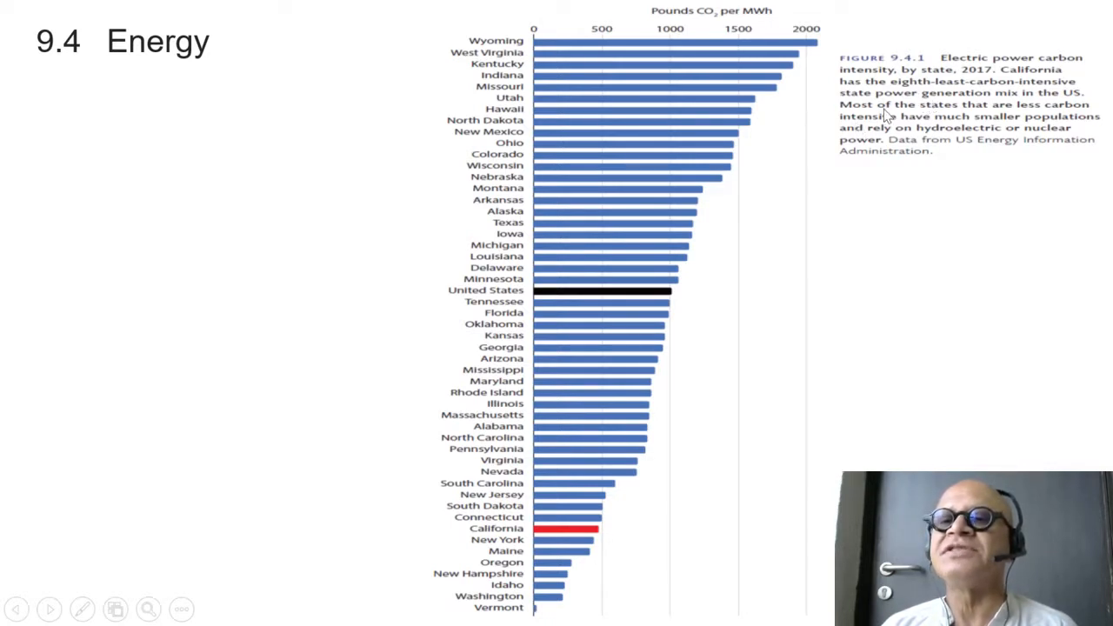
pyautogui.moveTo(915, 230)
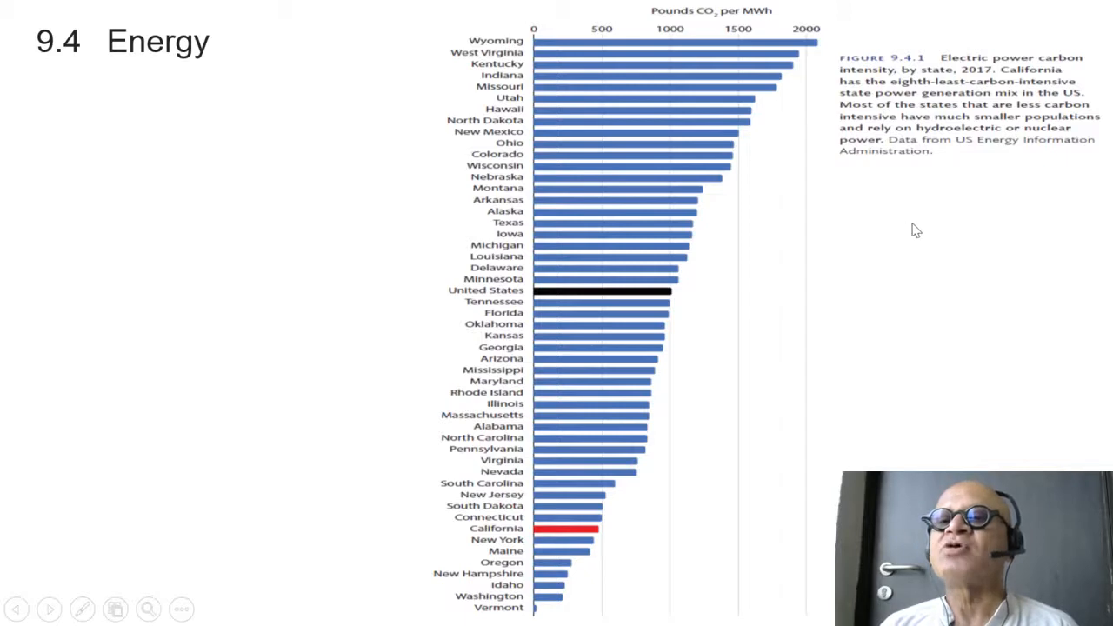
pyautogui.moveTo(970, 149)
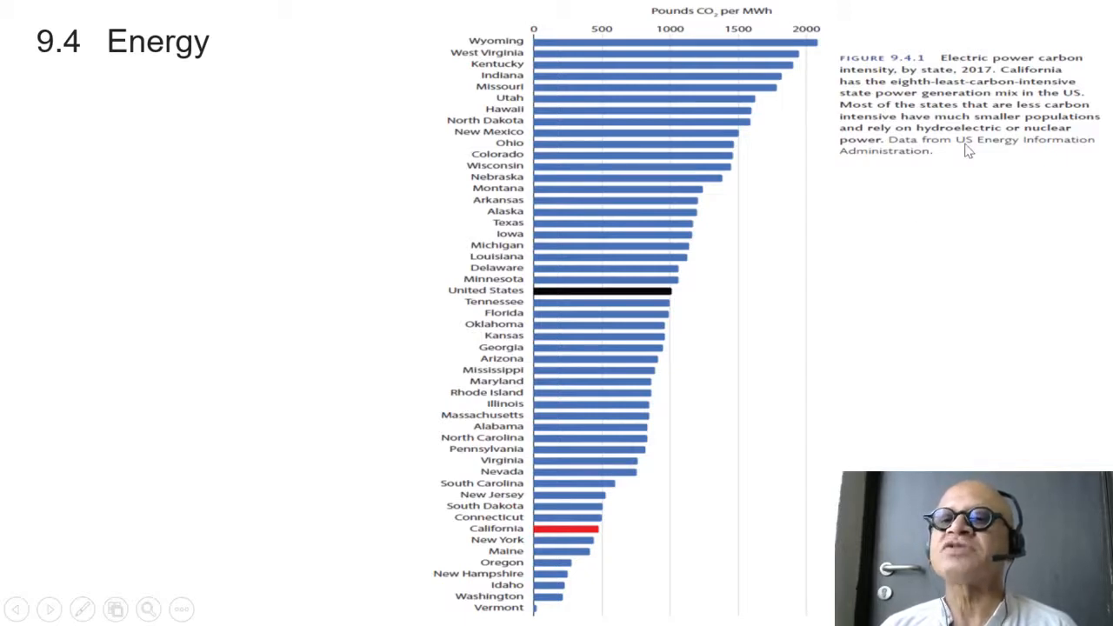
pyautogui.moveTo(873, 146)
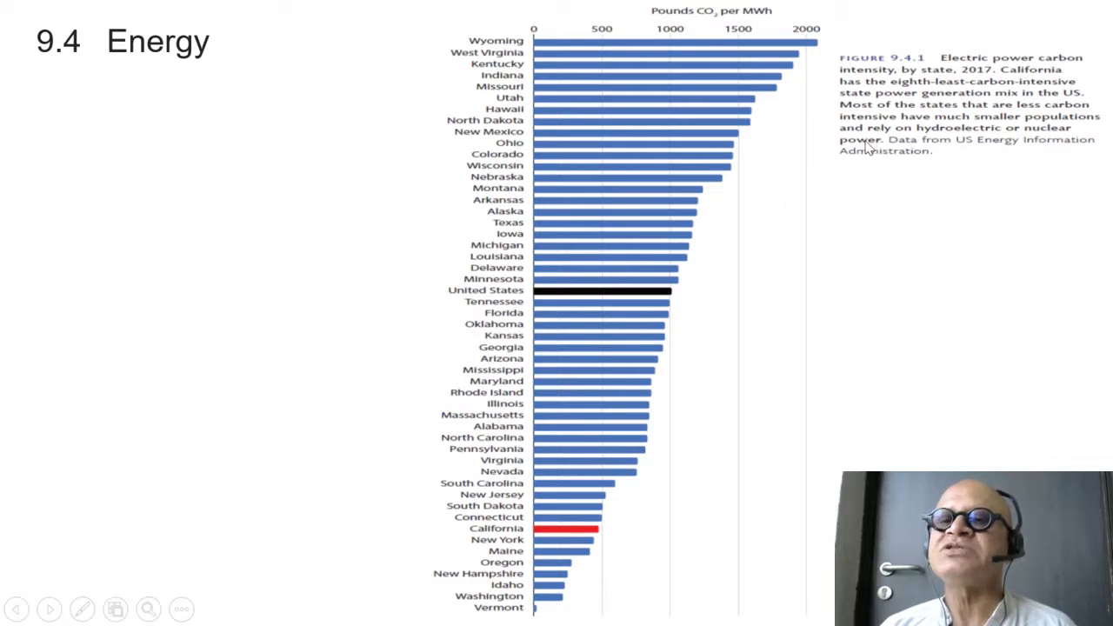
pyautogui.moveTo(866, 201)
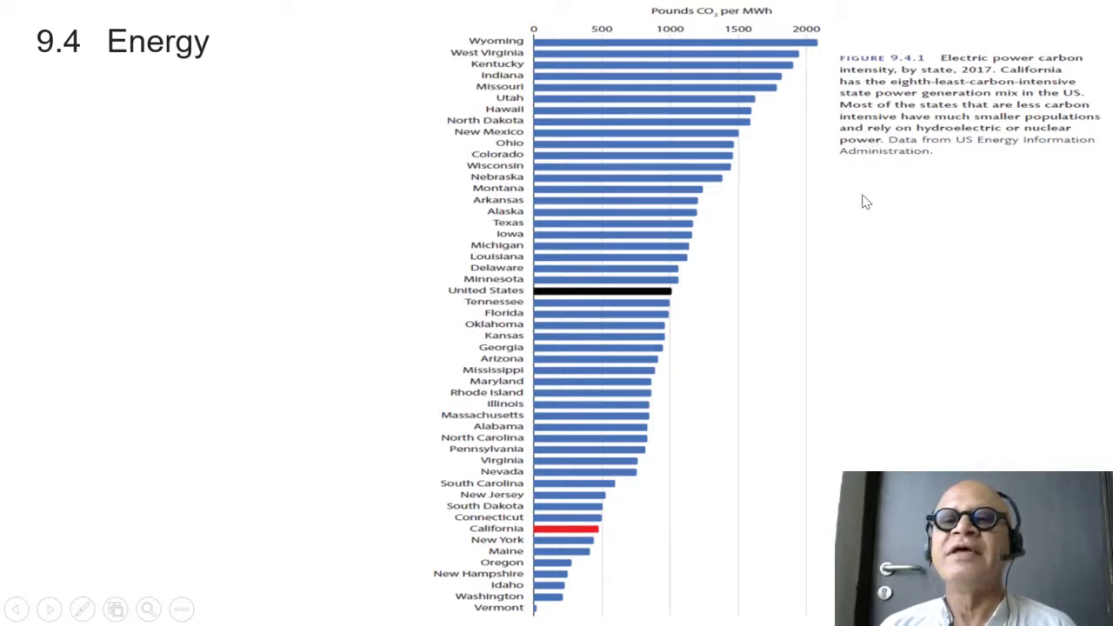
pyautogui.moveTo(855, 200)
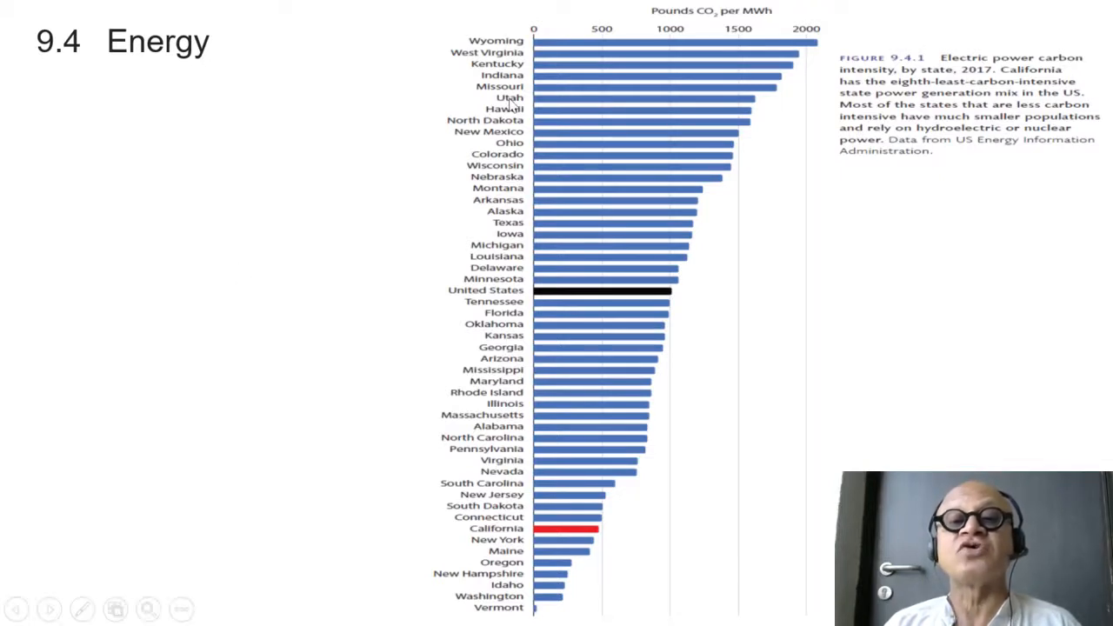
pyautogui.moveTo(659, 59)
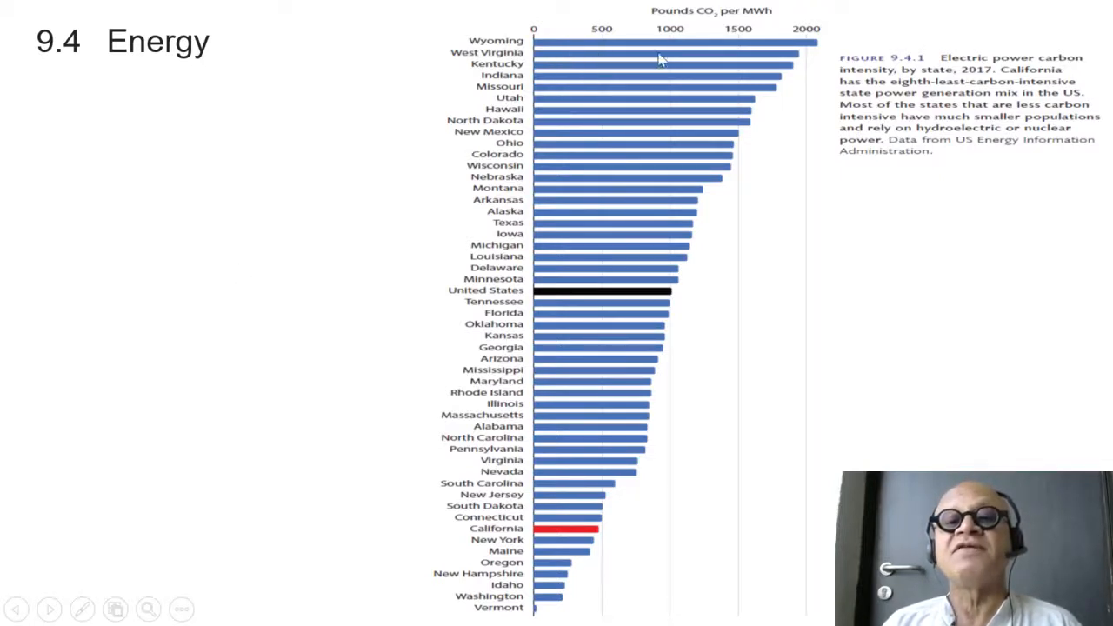
pyautogui.moveTo(809, 51)
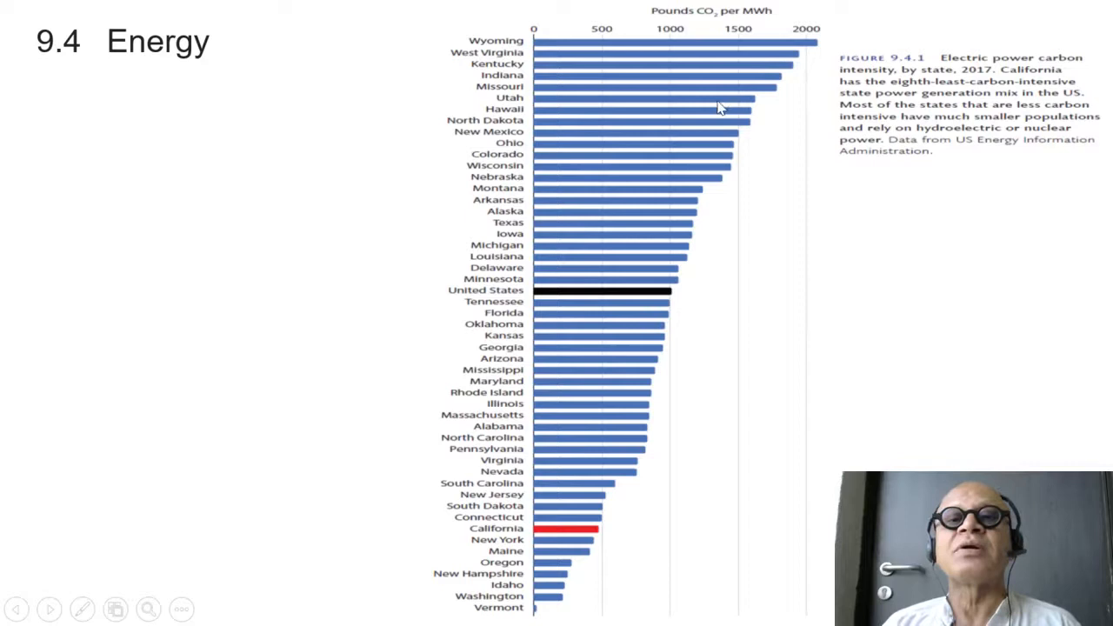
pyautogui.moveTo(707, 141)
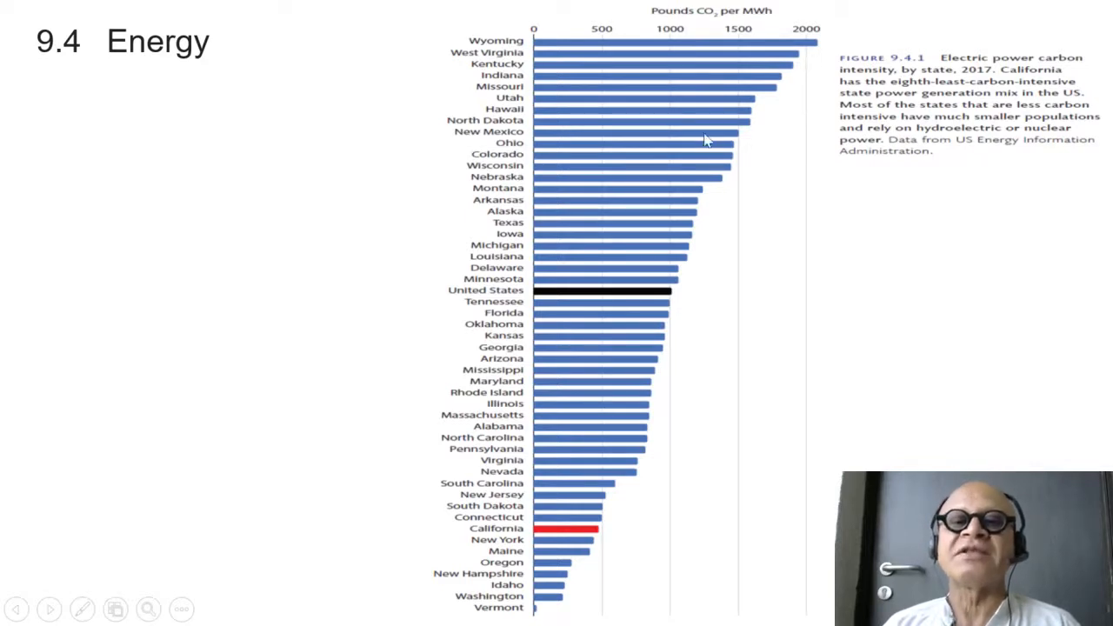
pyautogui.moveTo(661, 303)
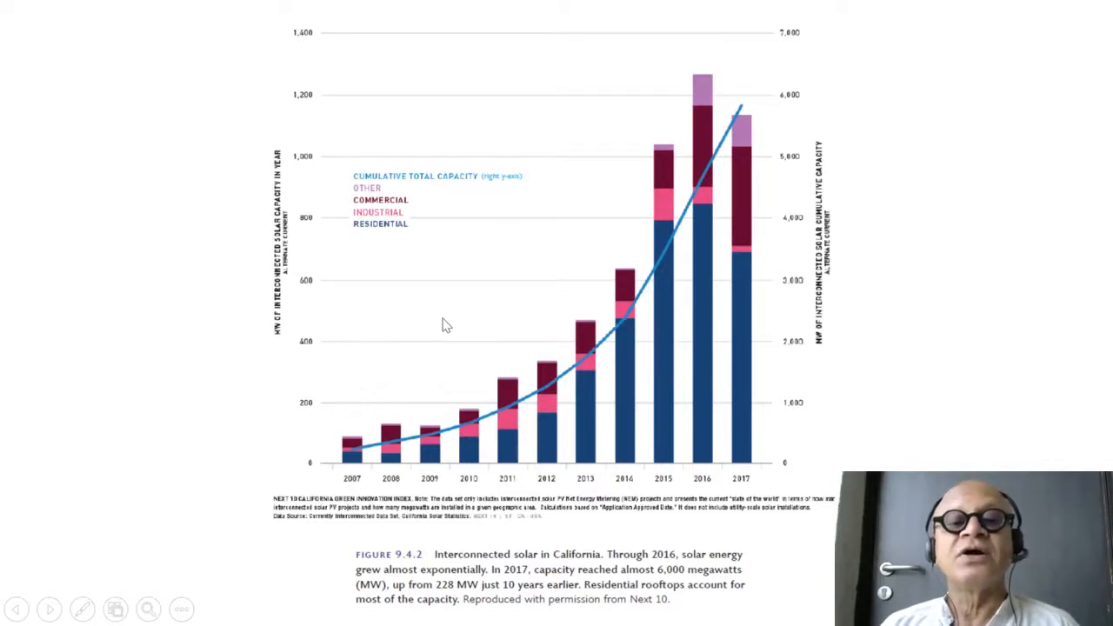
pyautogui.moveTo(694, 330)
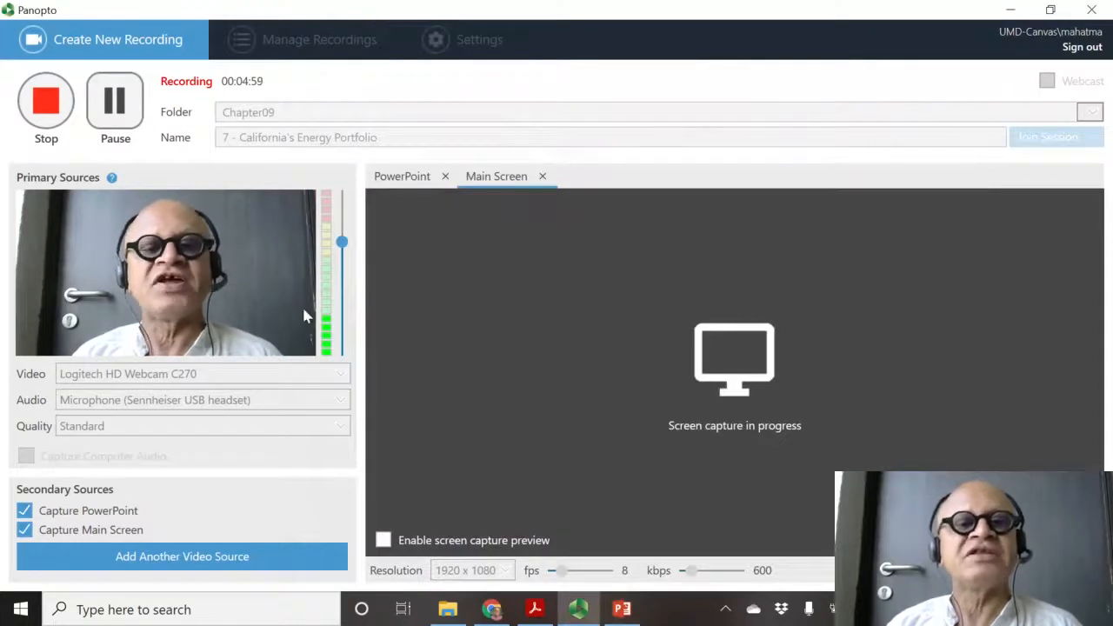
pyautogui.moveTo(261, 16)
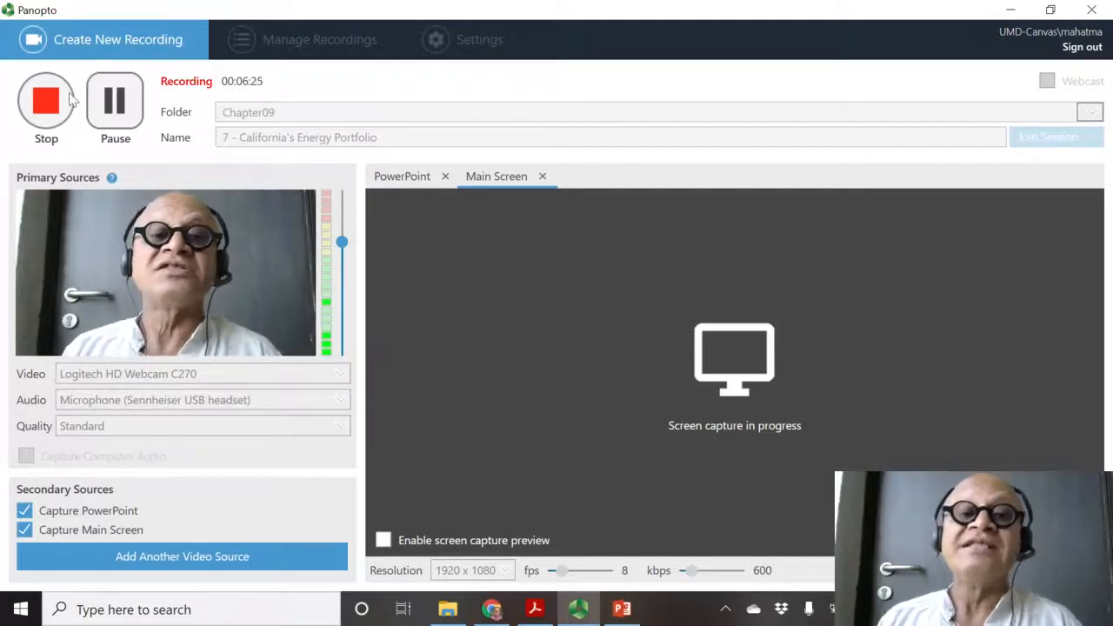
pyautogui.moveTo(45, 99)
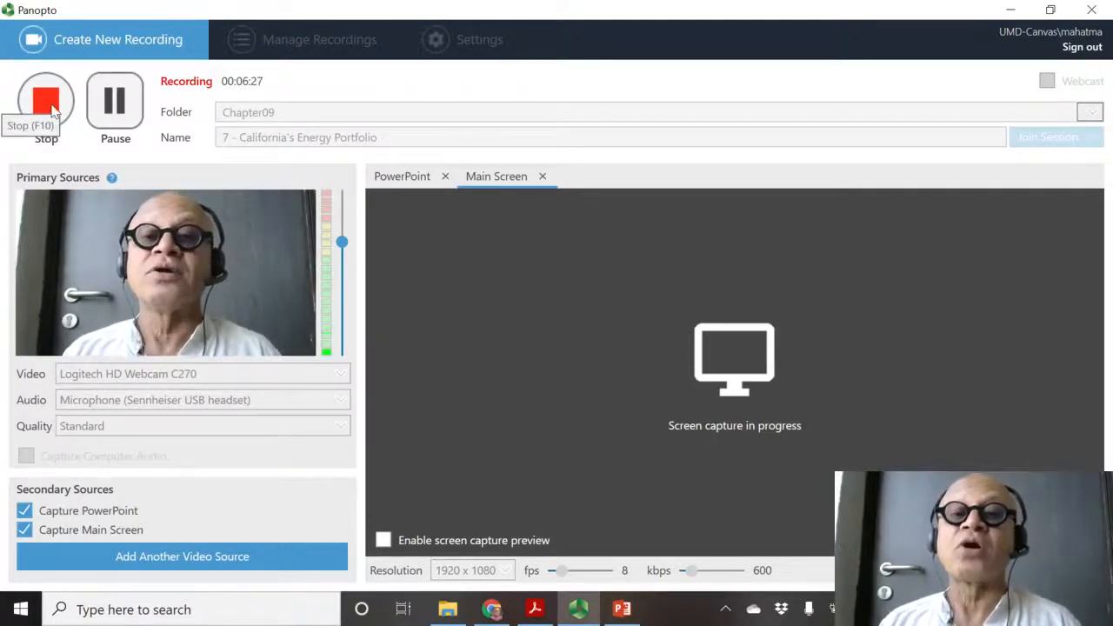